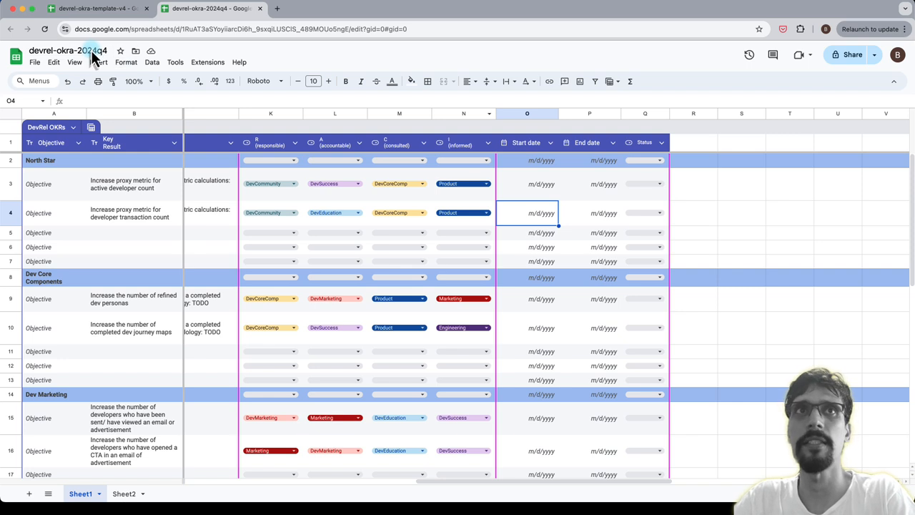
# Step: Set the first key result's start date to September 1, 2024 via the date picker
pyautogui.click(526, 183)
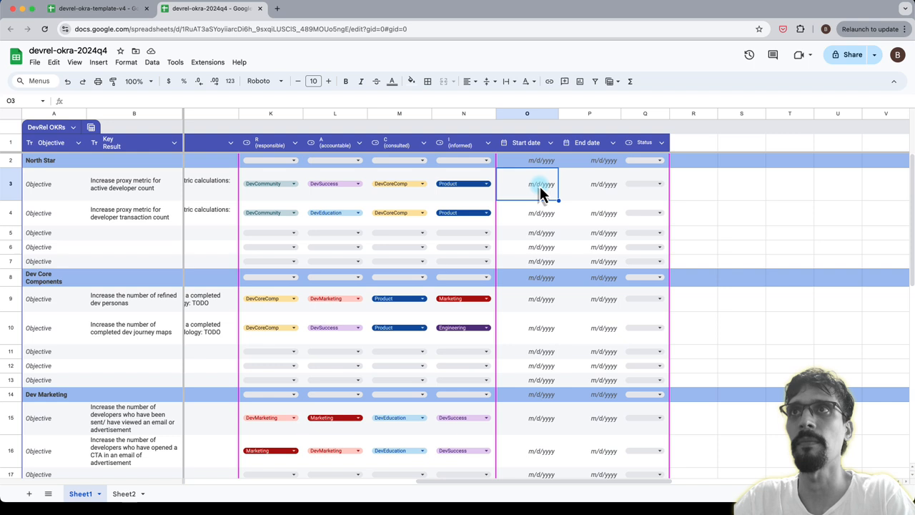
pyautogui.click(540, 183)
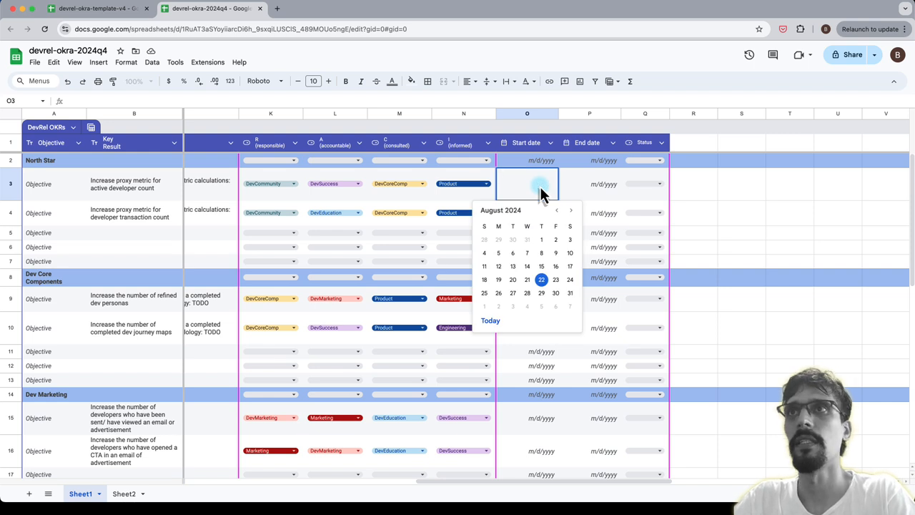
pyautogui.click(570, 208)
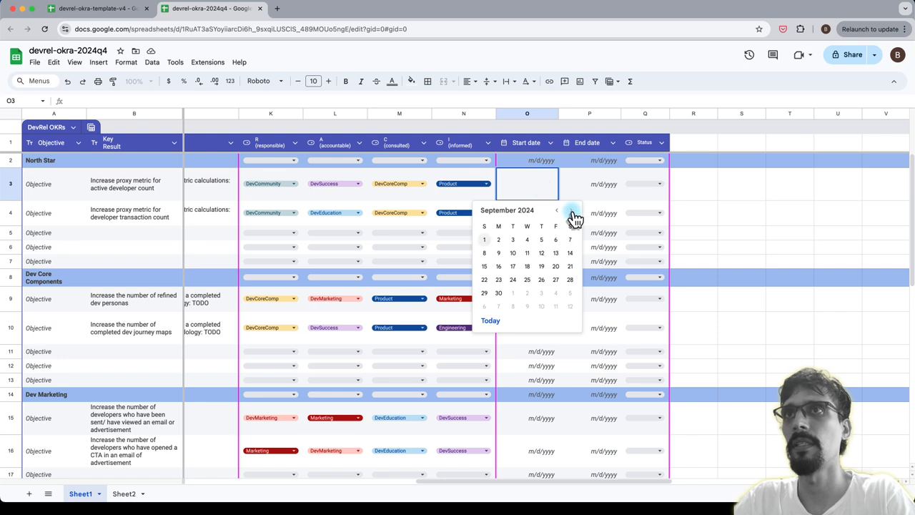
pyautogui.click(483, 241)
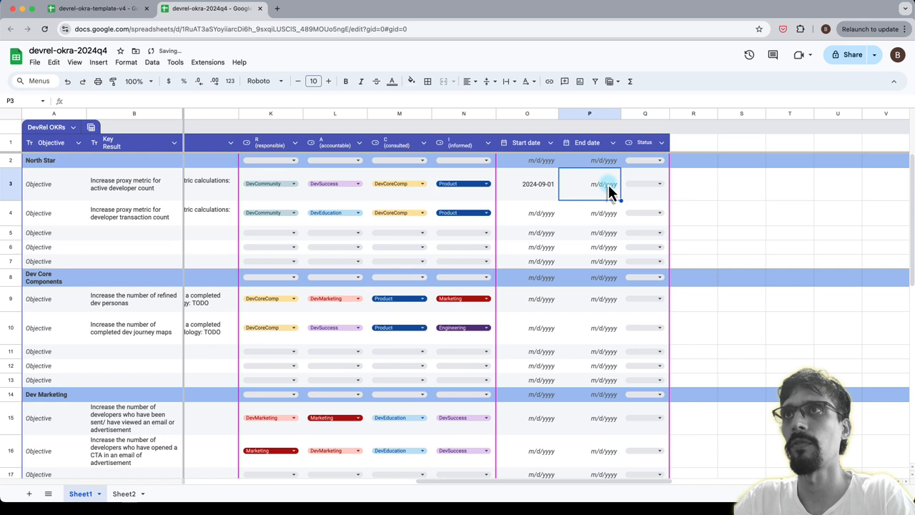
# Step: Enter 2024-12-31 as the end date and select O3:P3 for copying
pyautogui.click(603, 183)
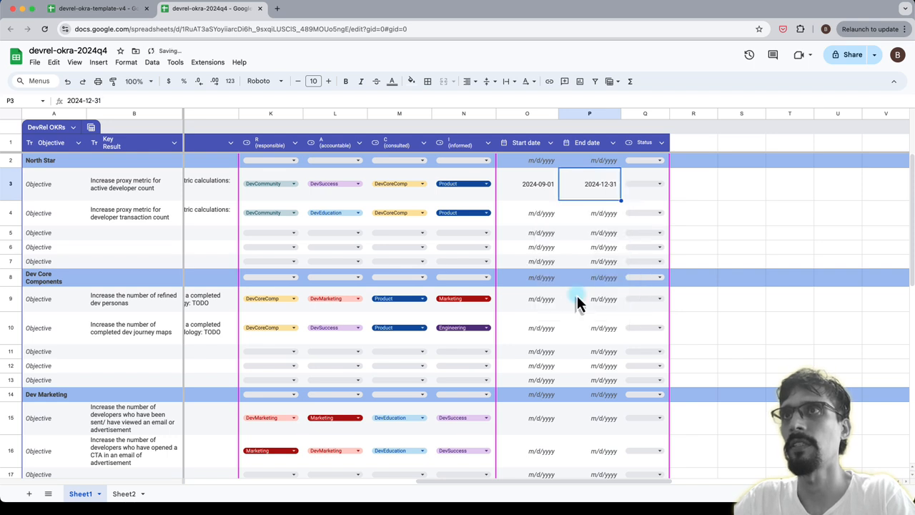
pyautogui.click(537, 183)
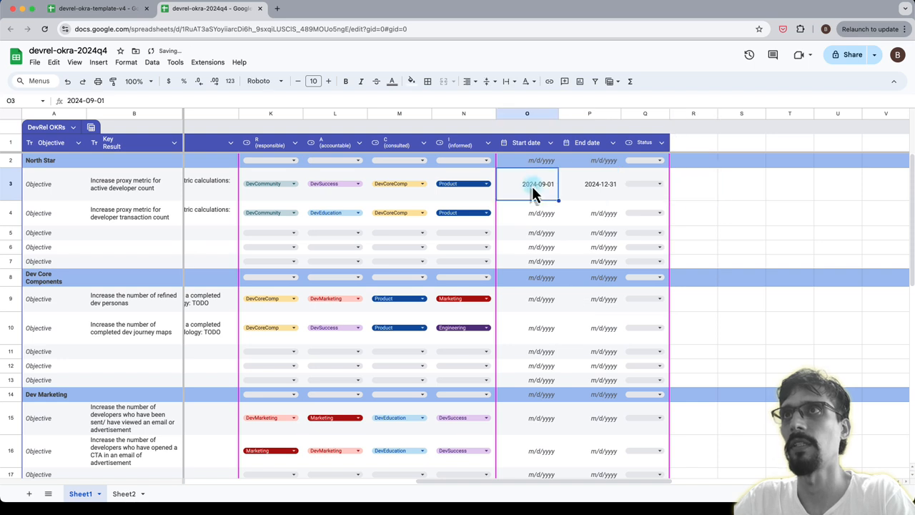
pyautogui.click(589, 183)
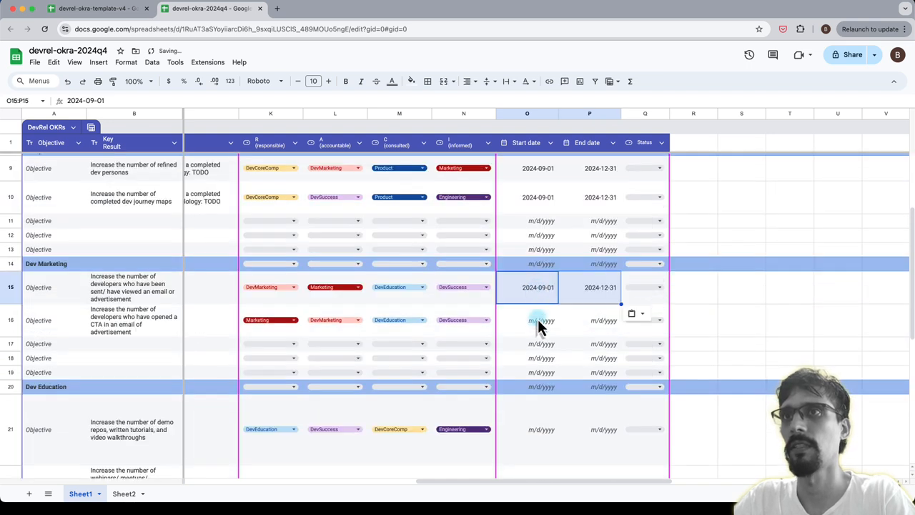
# Step: Paste the 2024-09-01/2024-12-31 dates into every key result row down to row 24
pyautogui.scroll(-3)
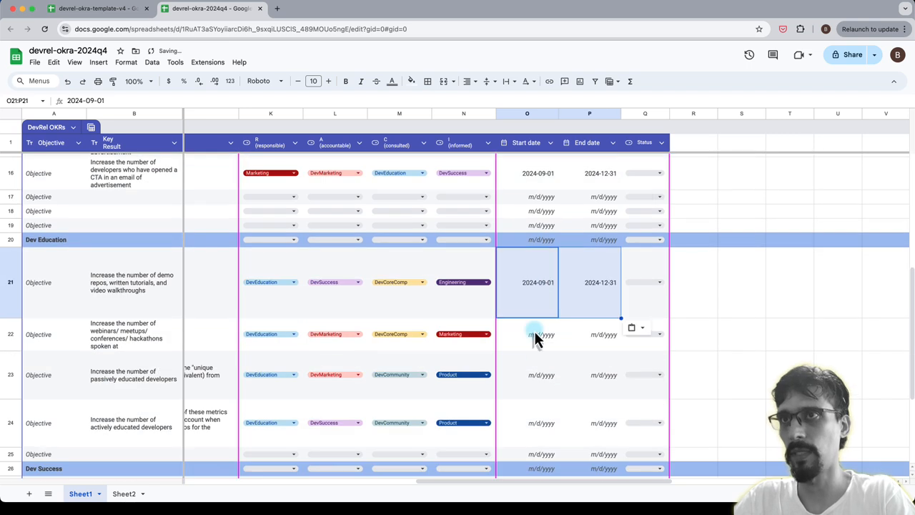
pyautogui.scroll(-3)
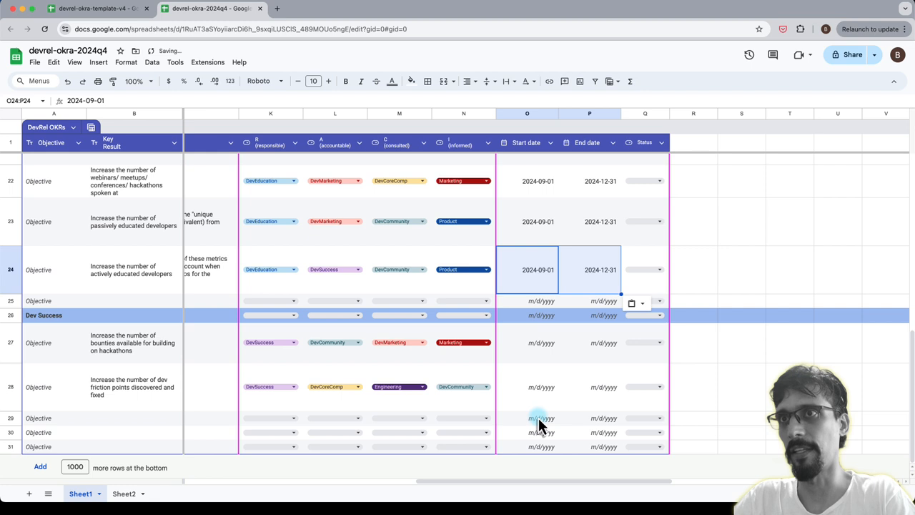
pyautogui.click(741, 343)
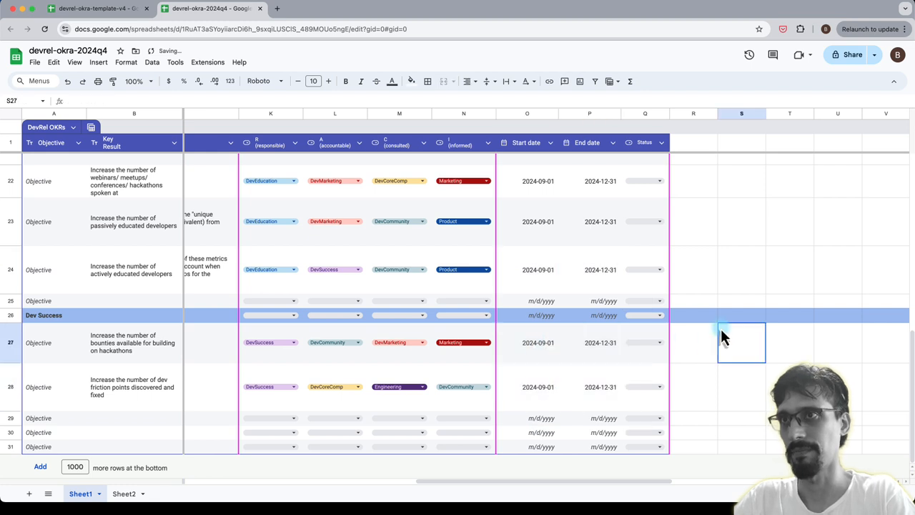
pyautogui.scroll(3)
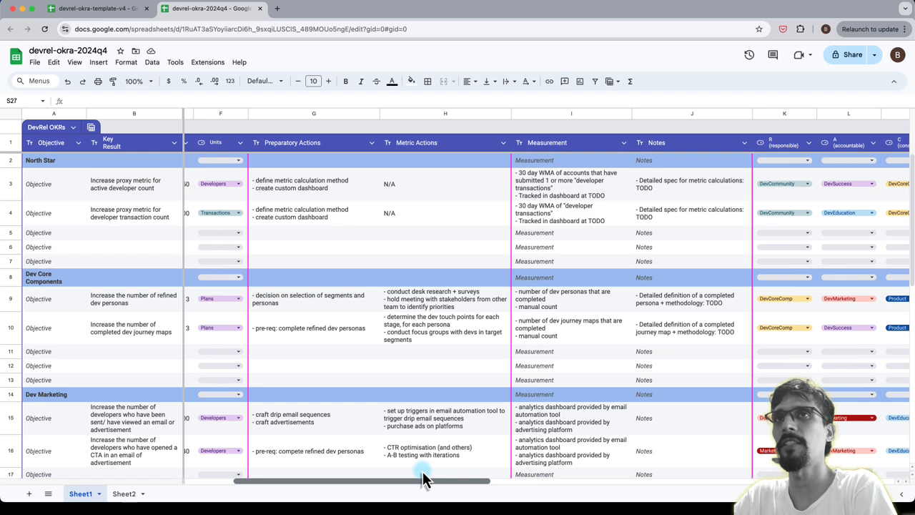
# Step: Enter =D3*1.4 in E3 so the first key result's end value becomes 140
pyautogui.hscroll(-3)
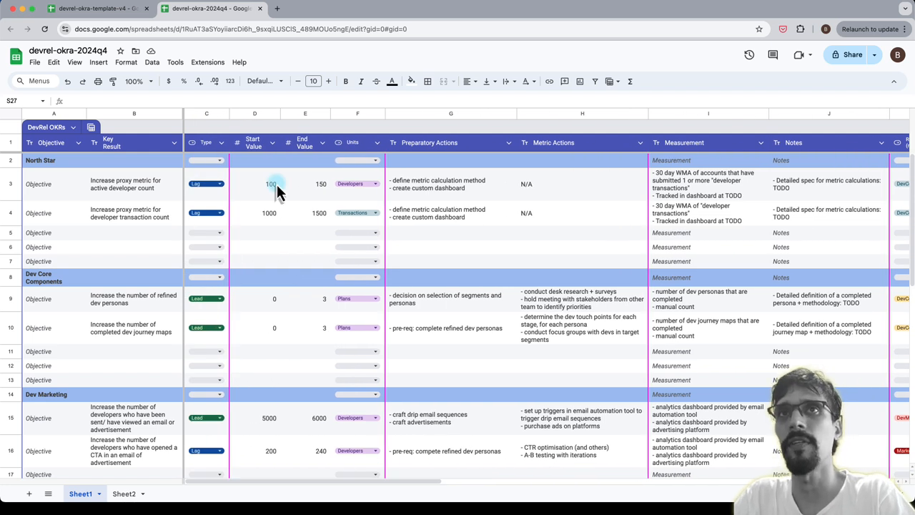
pyautogui.click(306, 183)
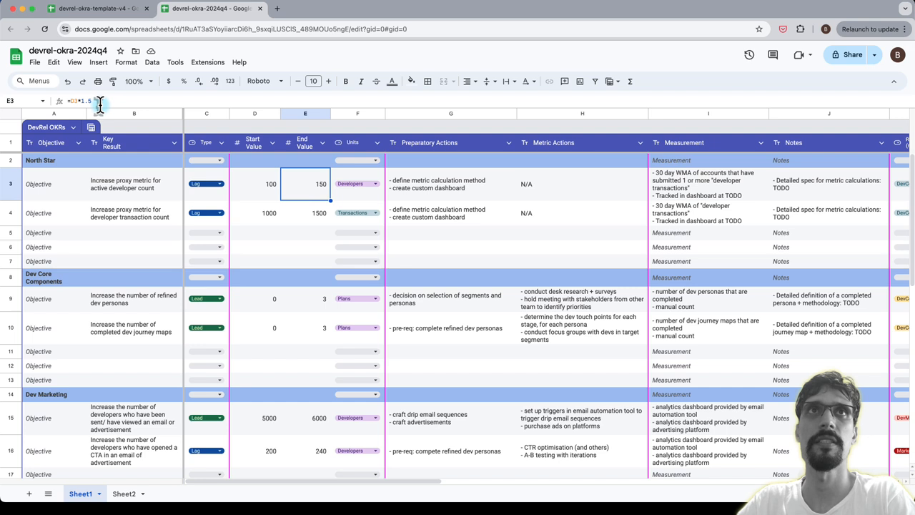
pyautogui.write('=D3*1.4')
pyautogui.click(305, 213)
pyautogui.write('1600')
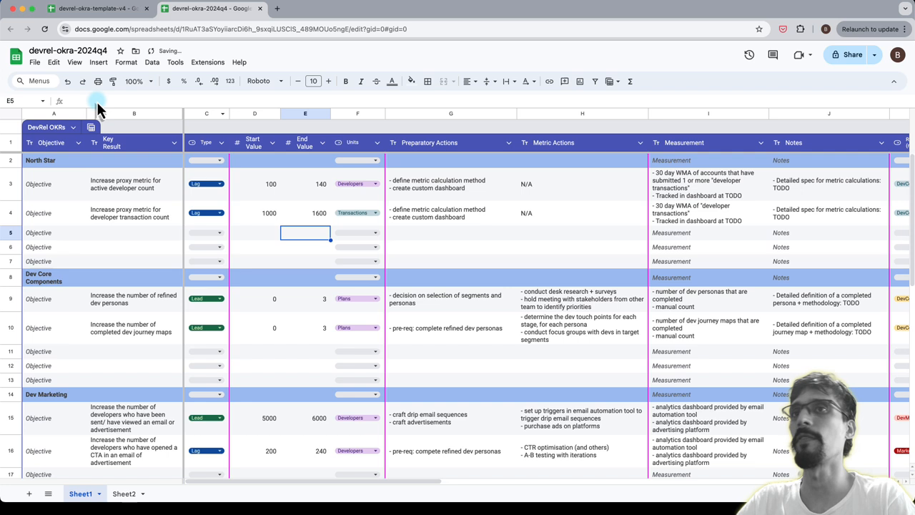
# Step: Enter 1600 in E4 as the developer transaction count end value
pyautogui.scroll(-3)
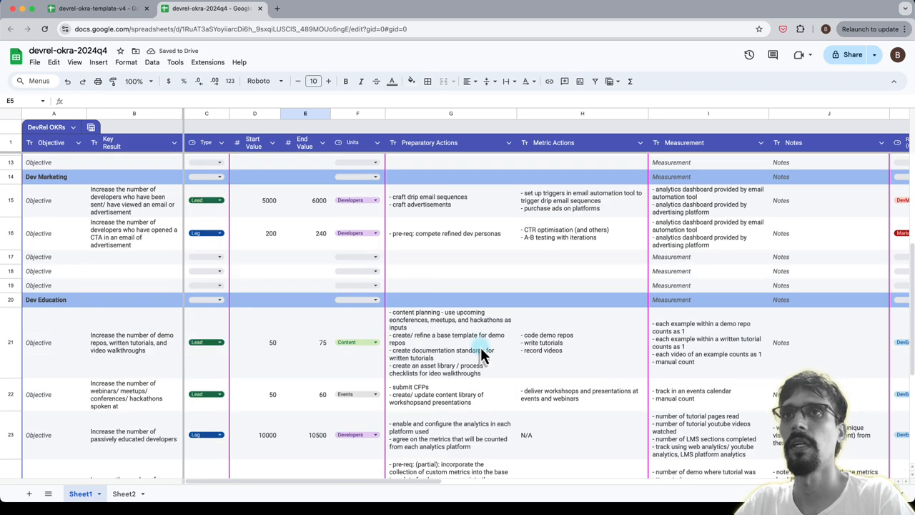
pyautogui.scroll(-3)
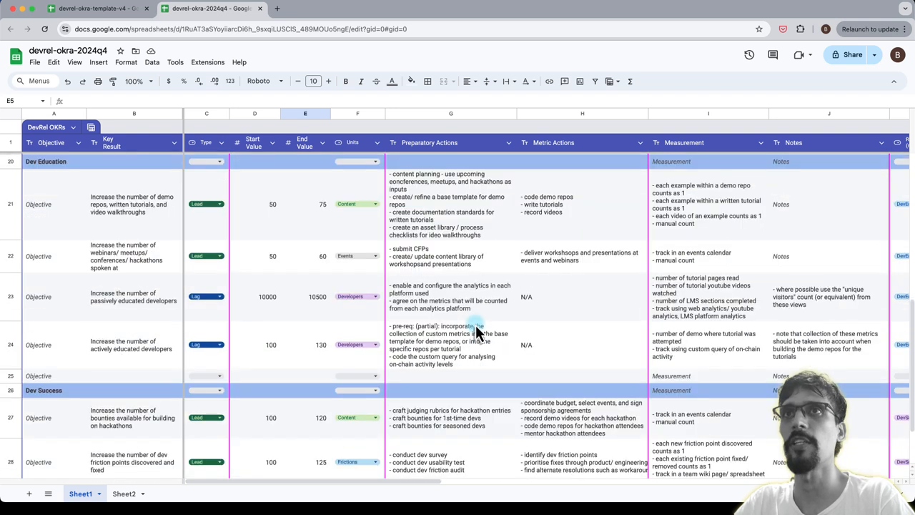
pyautogui.scroll(3)
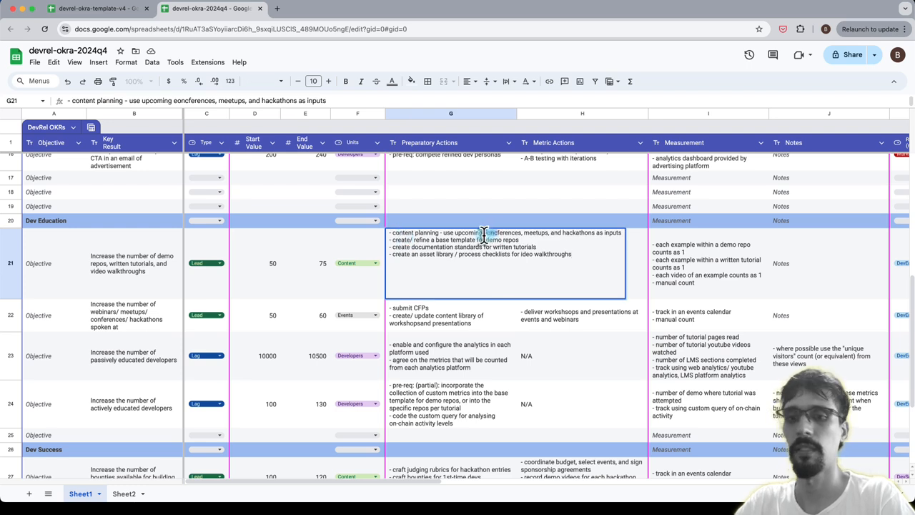
pyautogui.scroll(3)
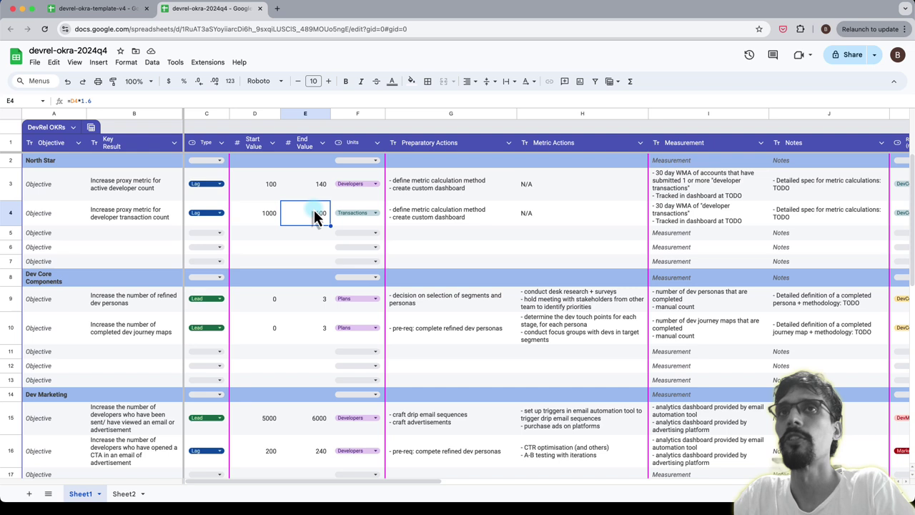
pyautogui.write('1600')
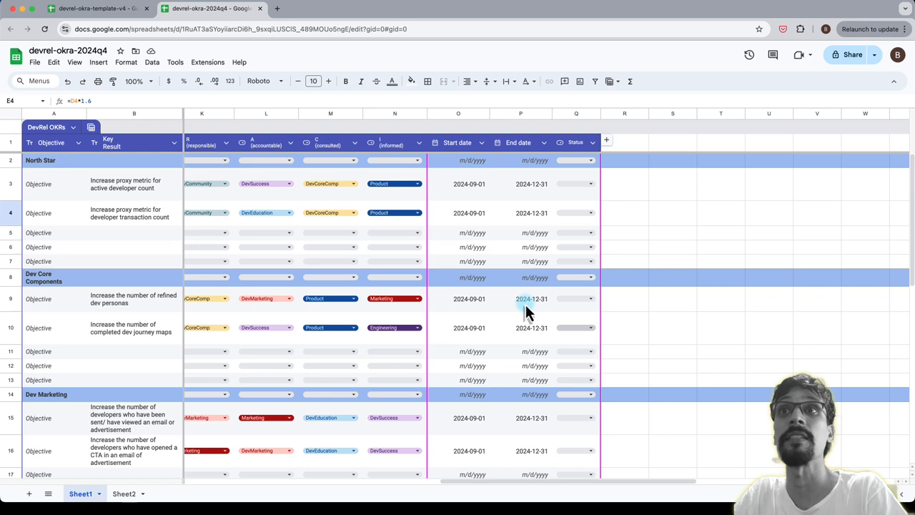
# Step: Enter 2024-09-01 in O27 as the hackathon bounties start date
pyautogui.scroll(3)
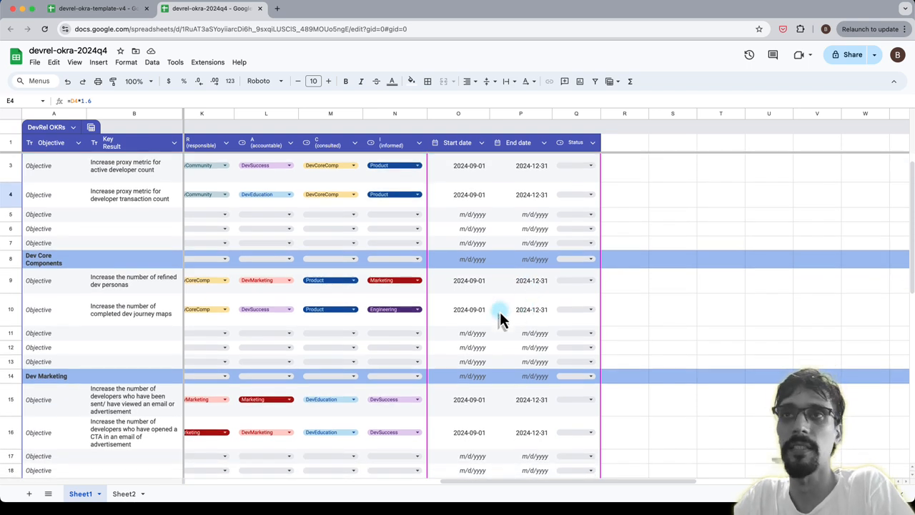
pyautogui.moveTo(489, 323)
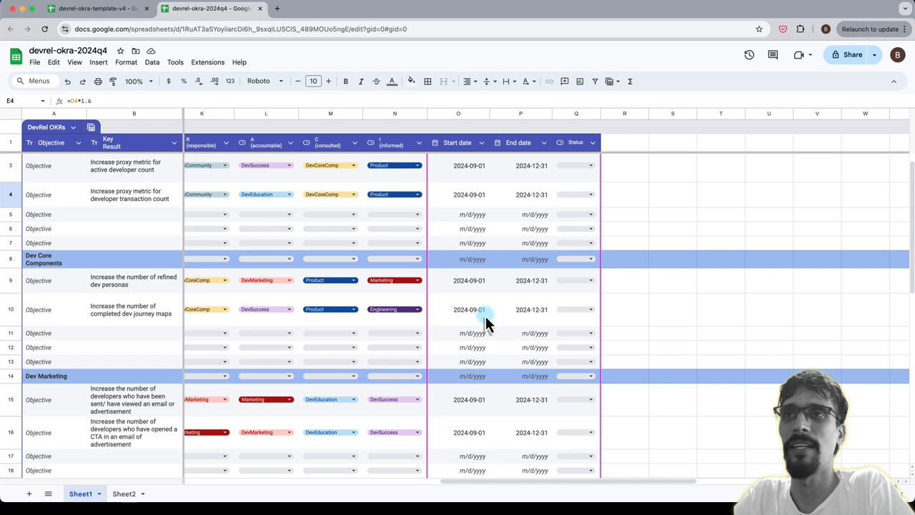
pyautogui.scroll(-3)
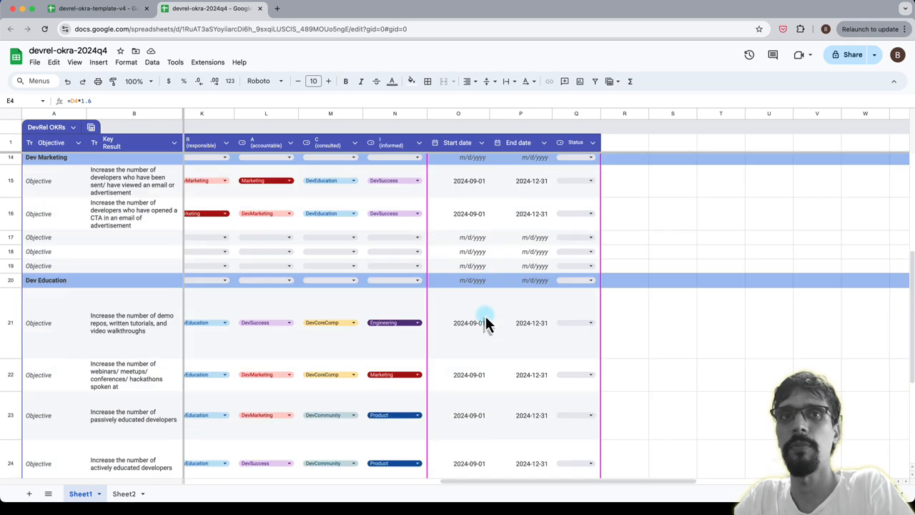
pyautogui.scroll(-3)
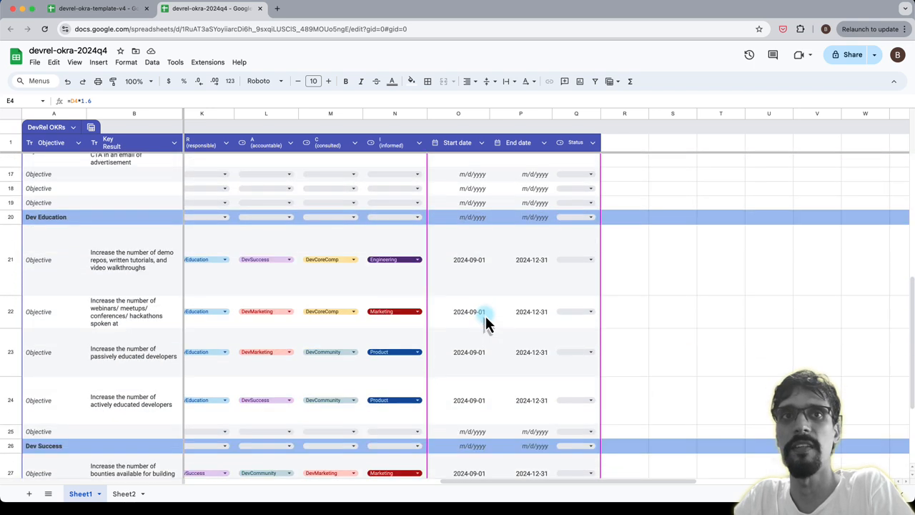
pyautogui.scroll(-3)
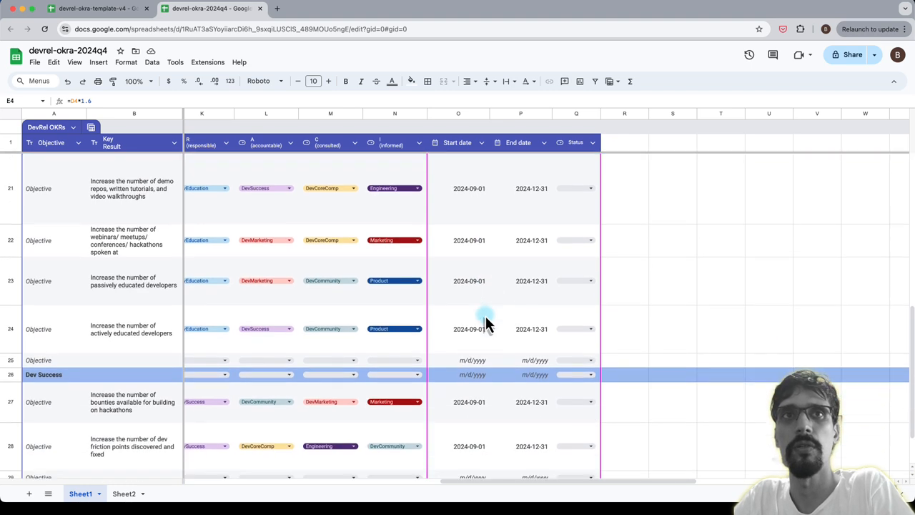
pyautogui.scroll(-3)
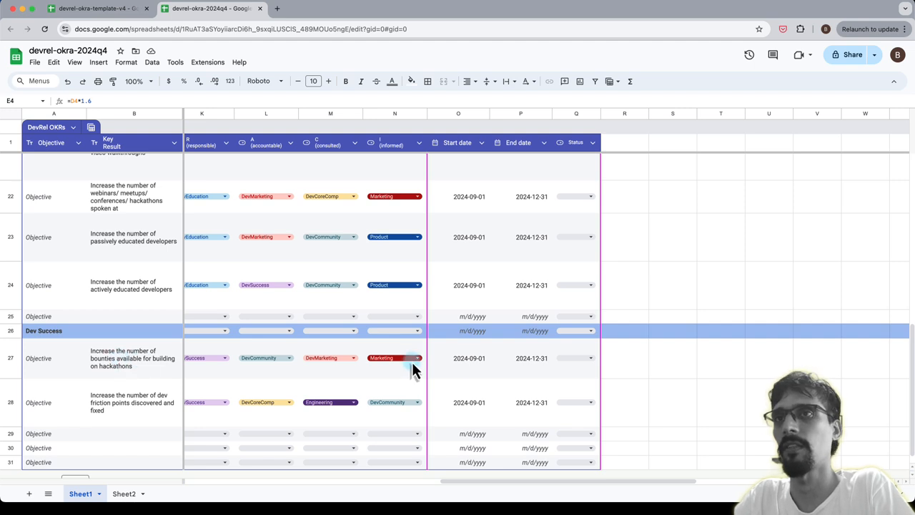
pyautogui.click(469, 357)
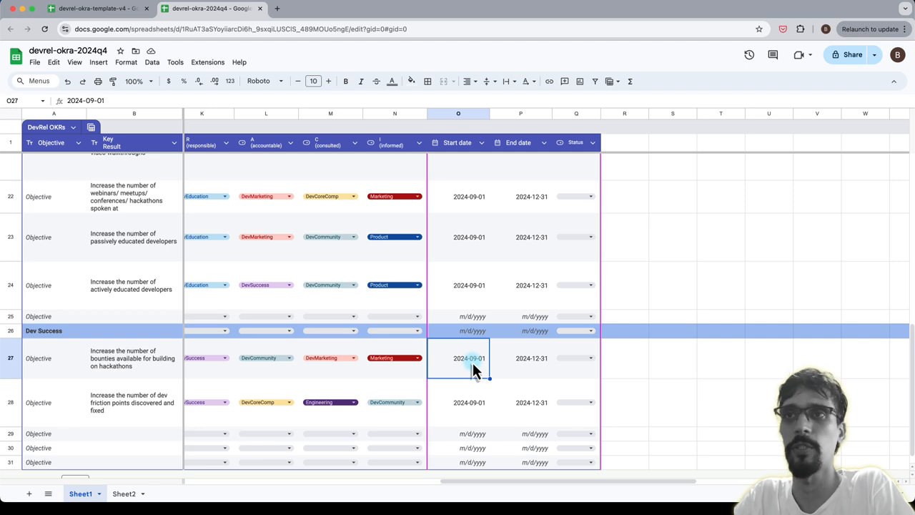
pyautogui.moveTo(514, 369)
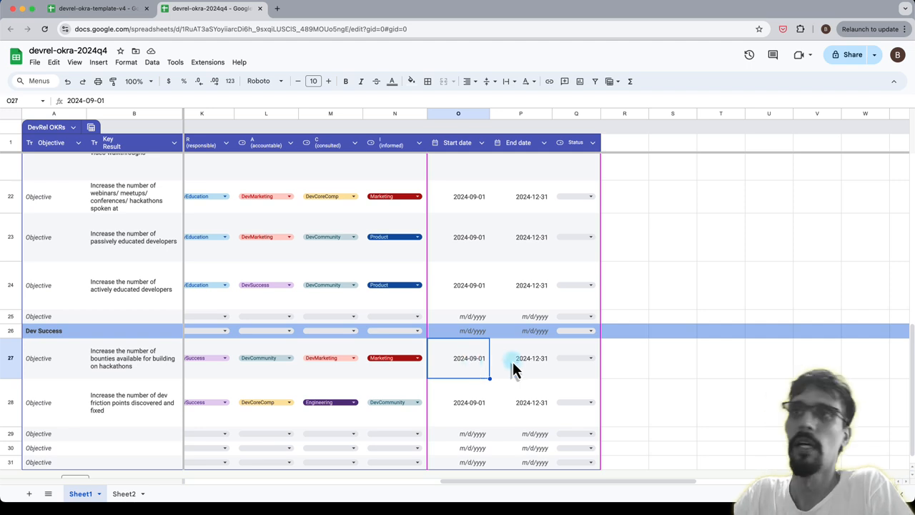
# Step: Pick 2025-03-31 in P27 as the hackathon bounties end date
pyautogui.click(532, 357)
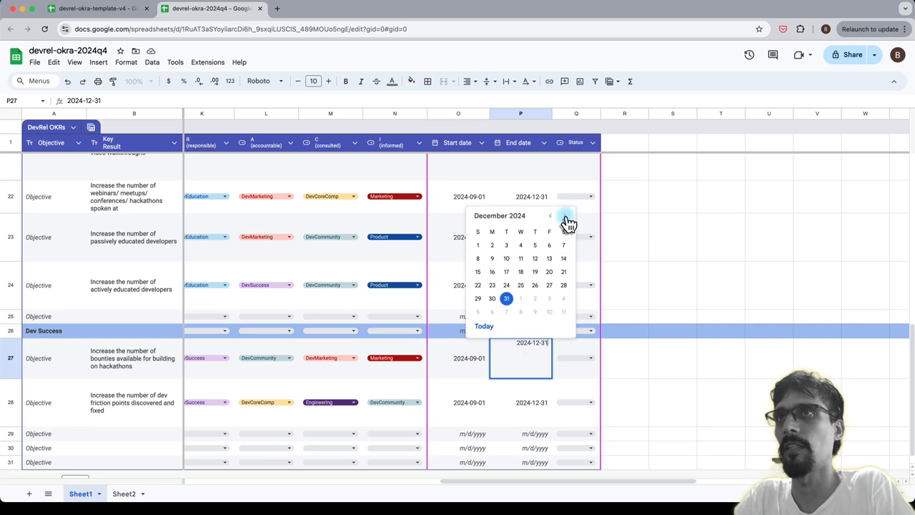
pyautogui.click(563, 215)
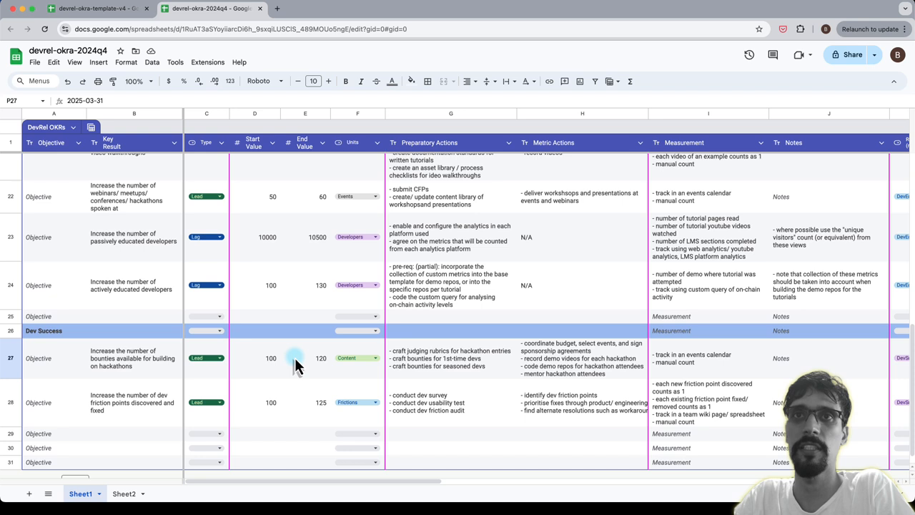
# Step: Edit E27 and undo so the hackathon bounties end value stays 120
pyautogui.click(306, 357)
pyautogui.write('=D27*1.4')
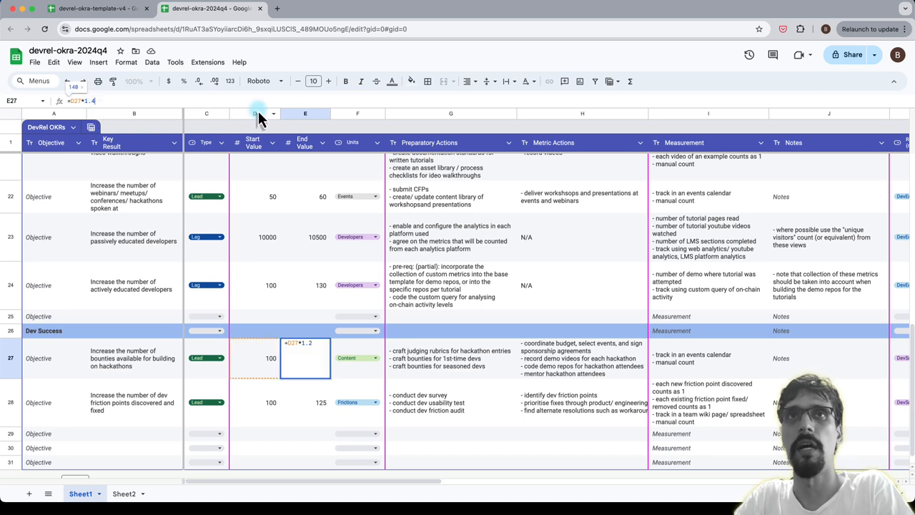
pyautogui.press('Return')
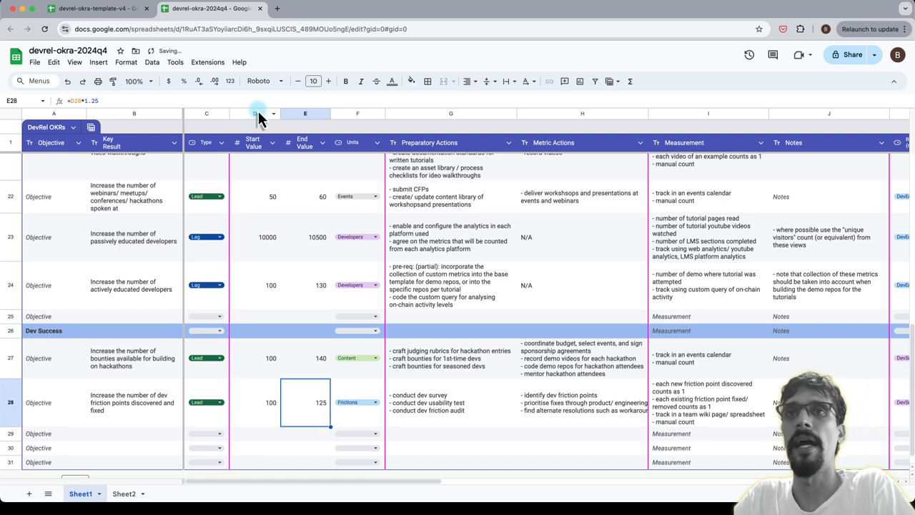
pyautogui.click(306, 357)
pyautogui.write('=D27*1.2')
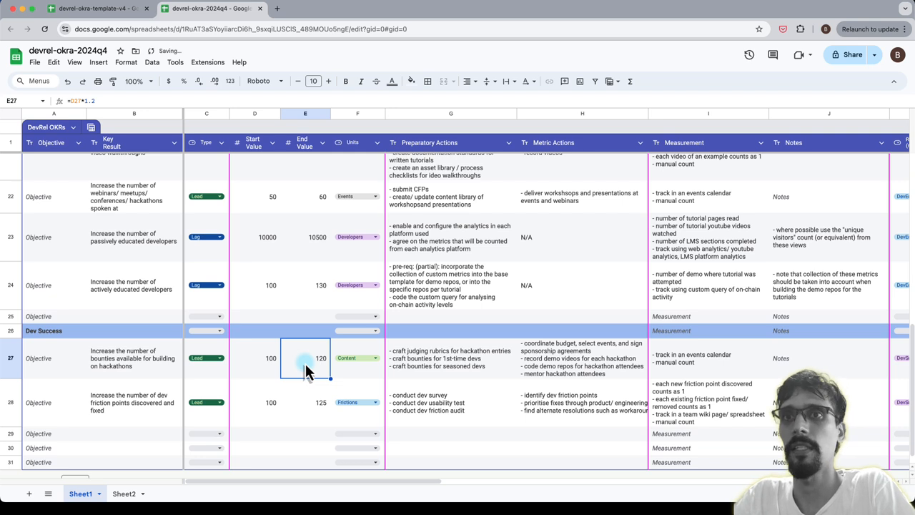
# Step: Revert P27 to the 2024-12-31 end date and return to the top of the sheet
pyautogui.hscroll(3)
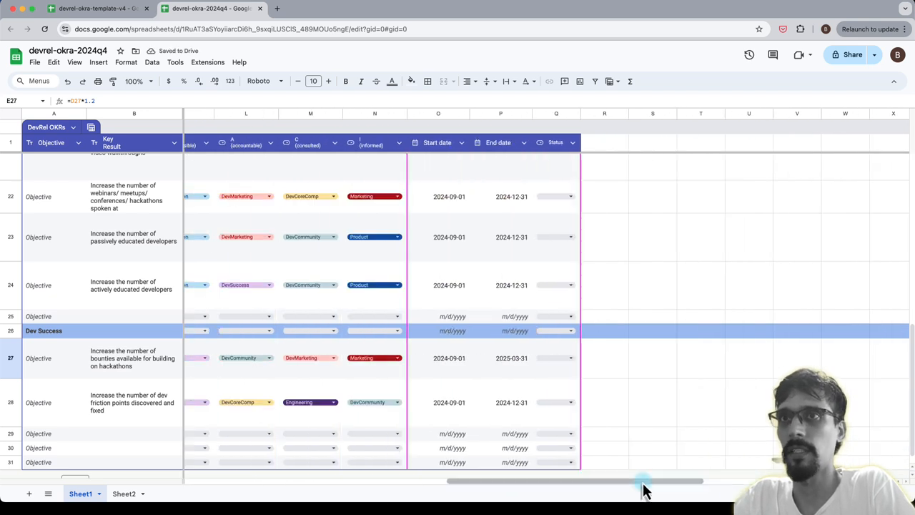
pyautogui.click(511, 357)
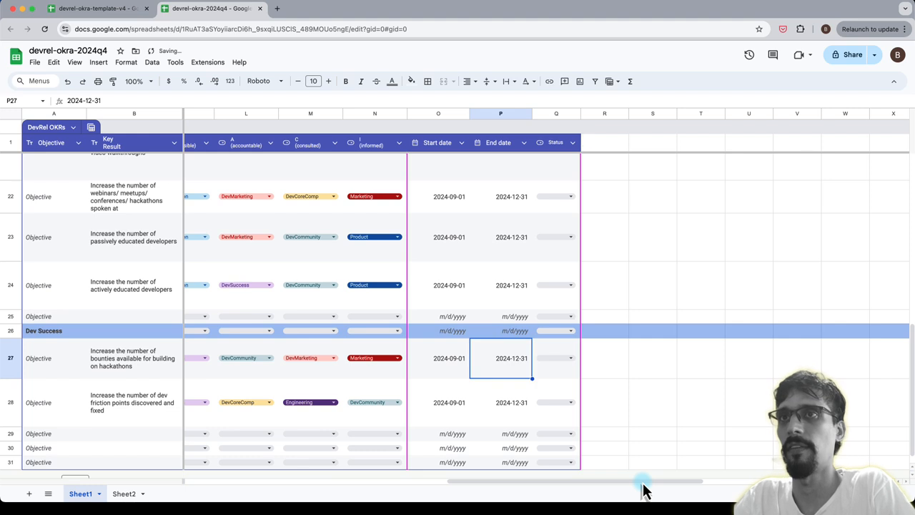
pyautogui.scroll(3)
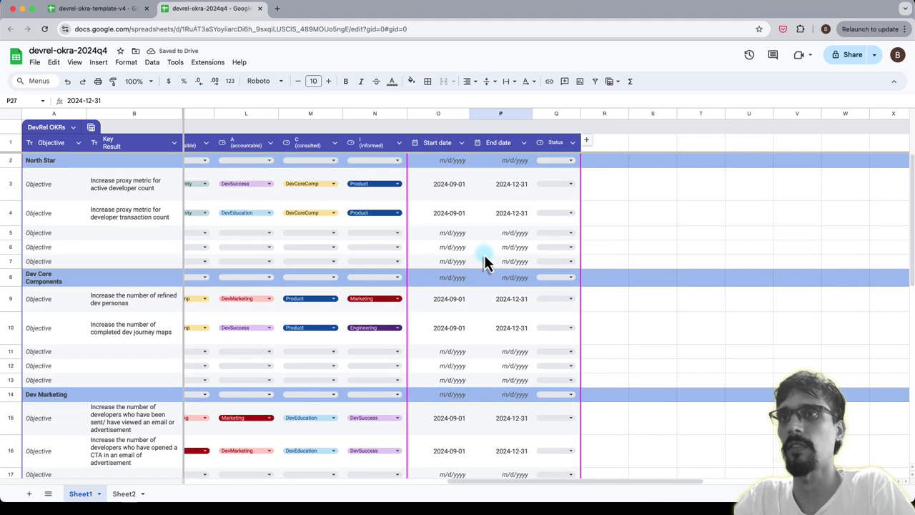